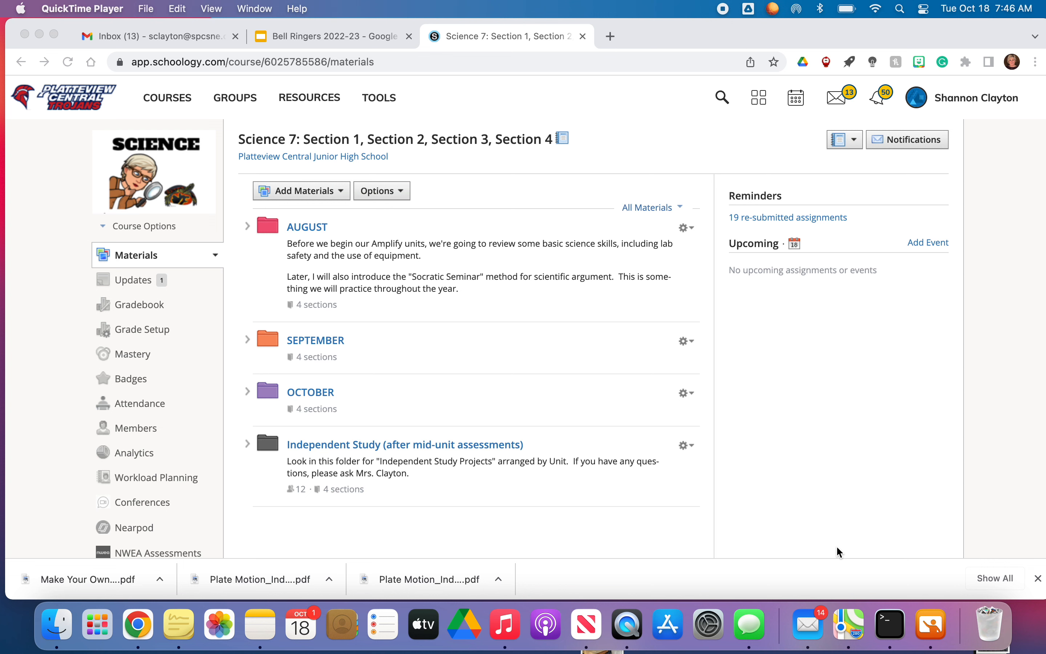
mouse_move(708, 454)
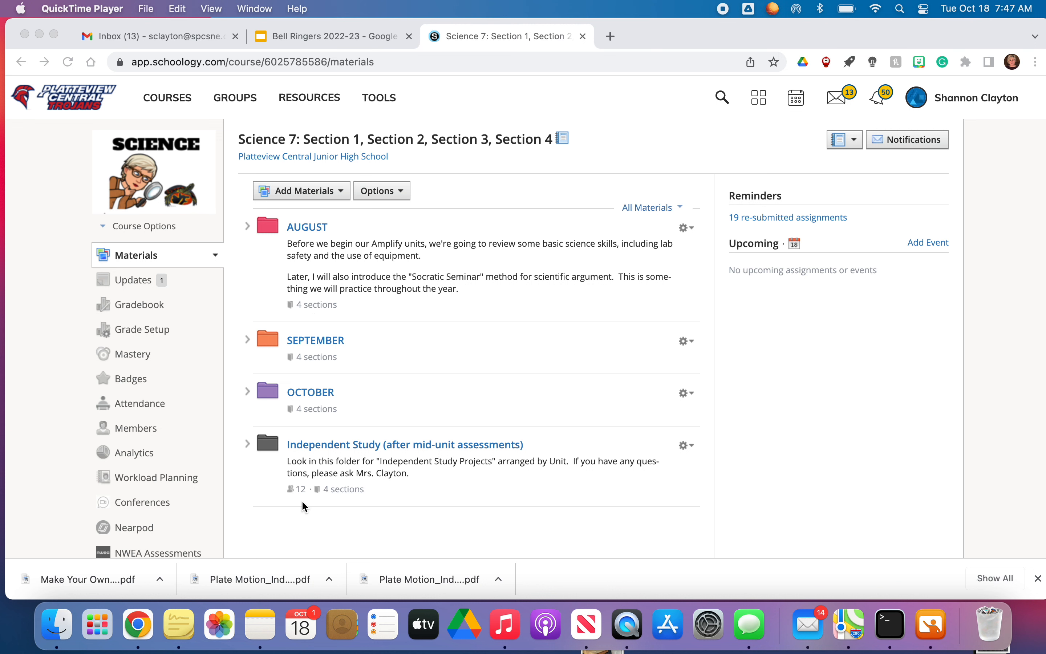
mouse_move(285, 503)
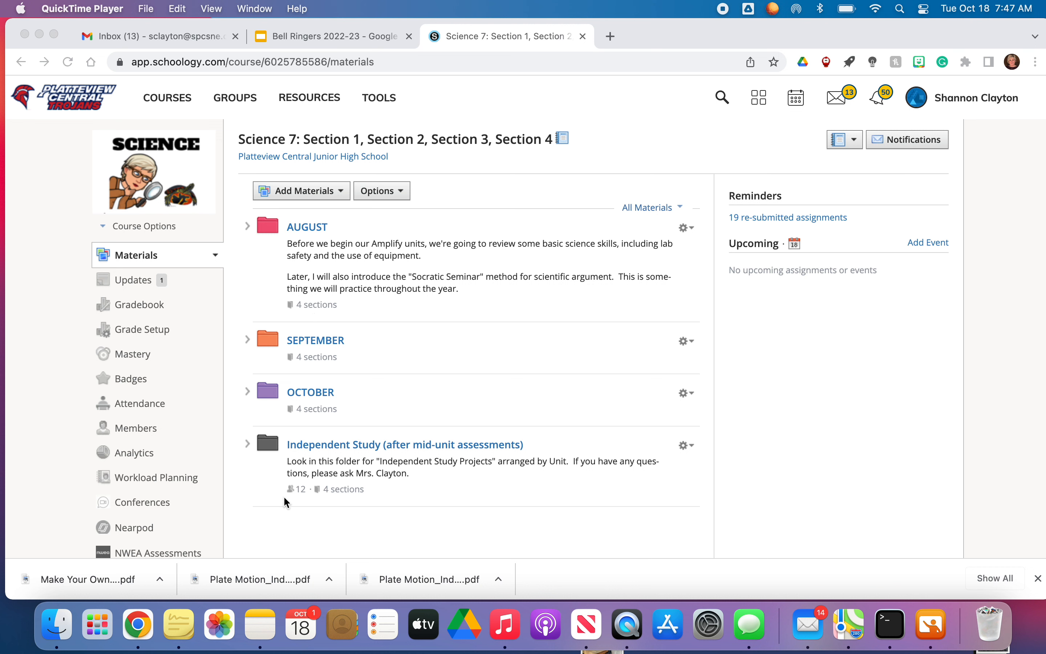
mouse_move(288, 453)
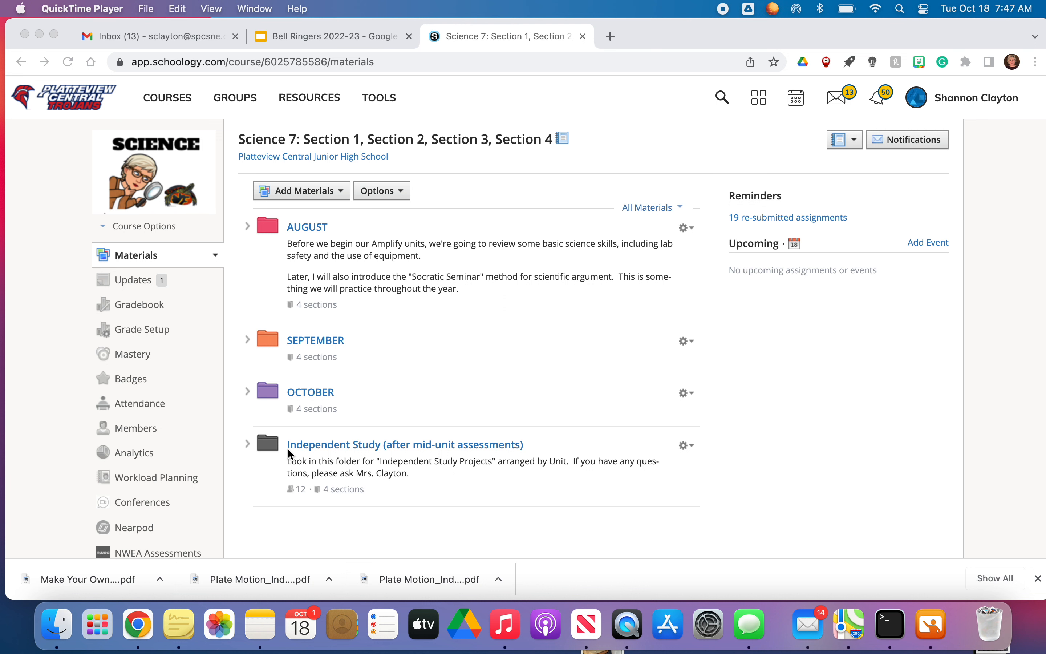
mouse_move(290, 455)
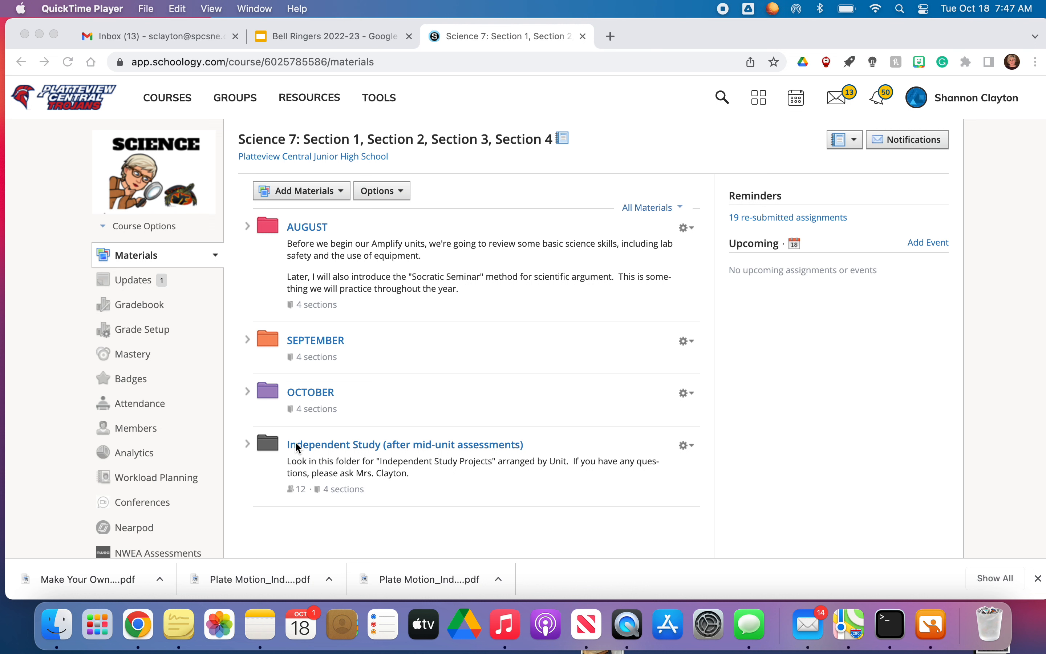
mouse_move(308, 394)
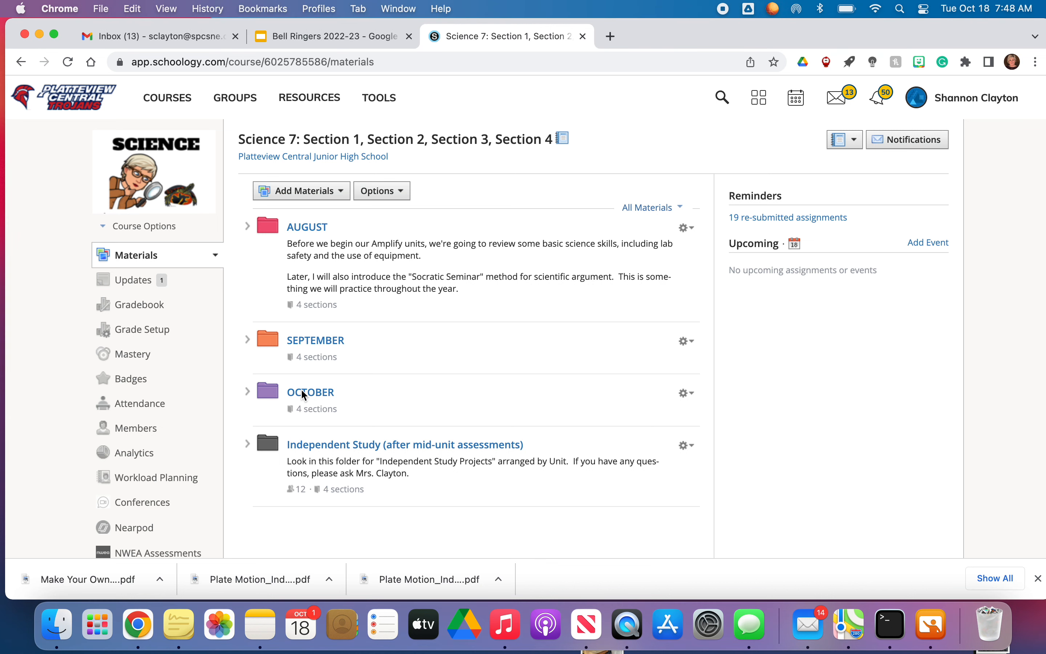
Open the OCTOBER folder and, from its entry list, the Plate Motion Review for TEST(s) folder
click(309, 392)
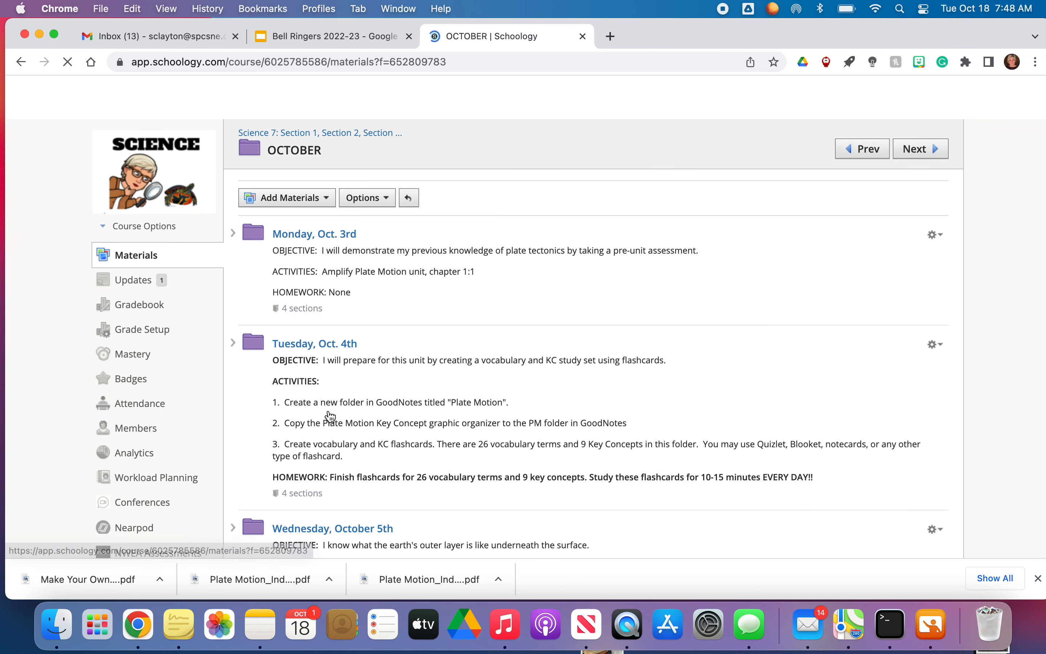
scroll(down, 3)
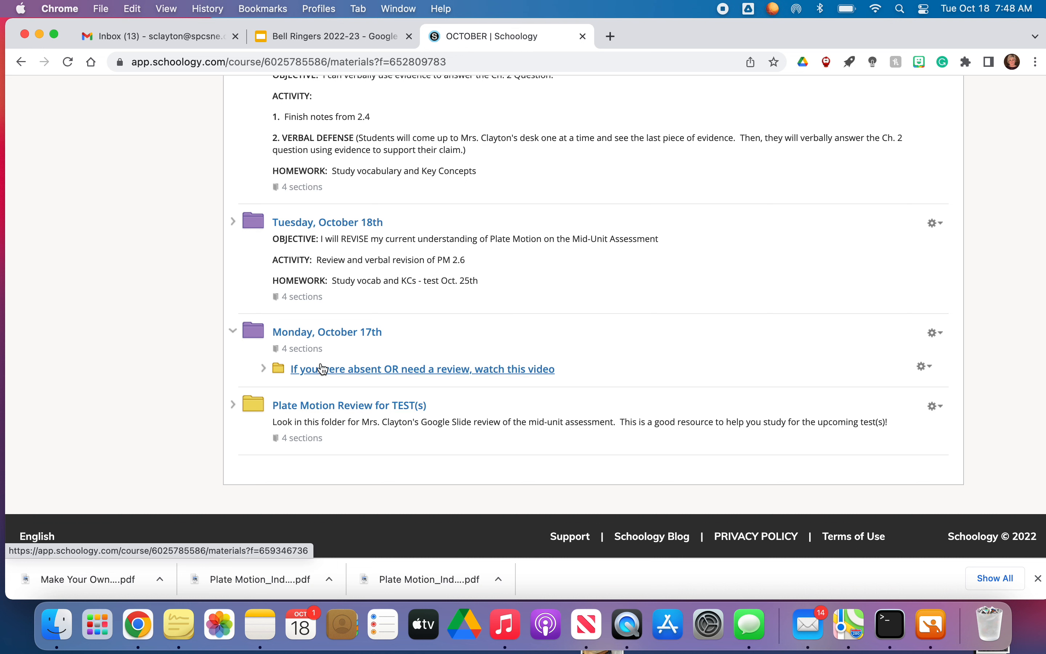
mouse_move(326, 222)
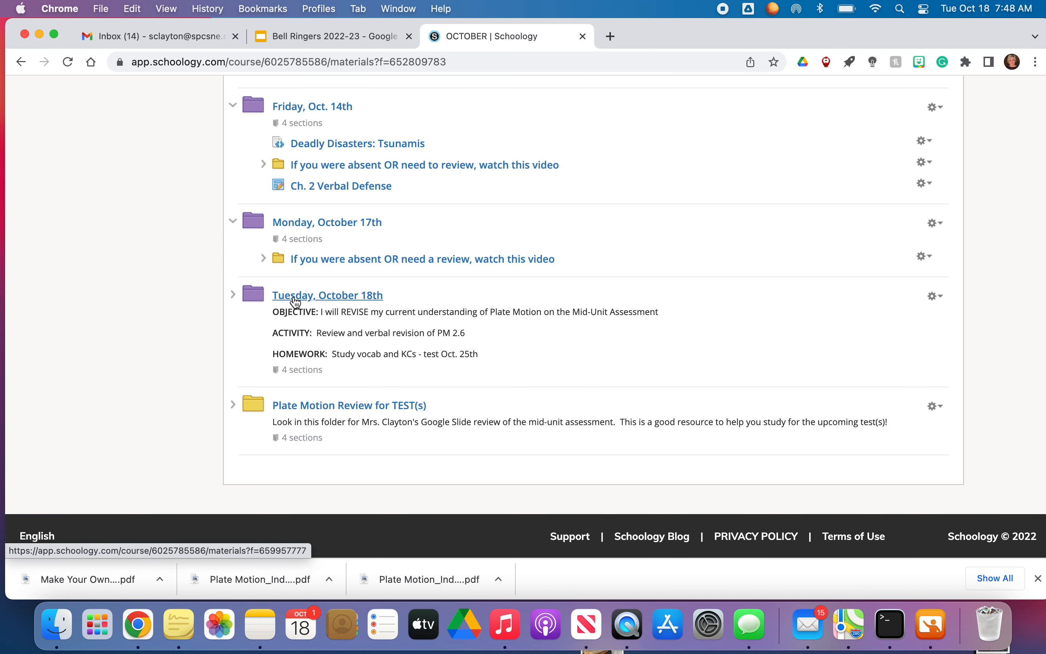
mouse_move(248, 335)
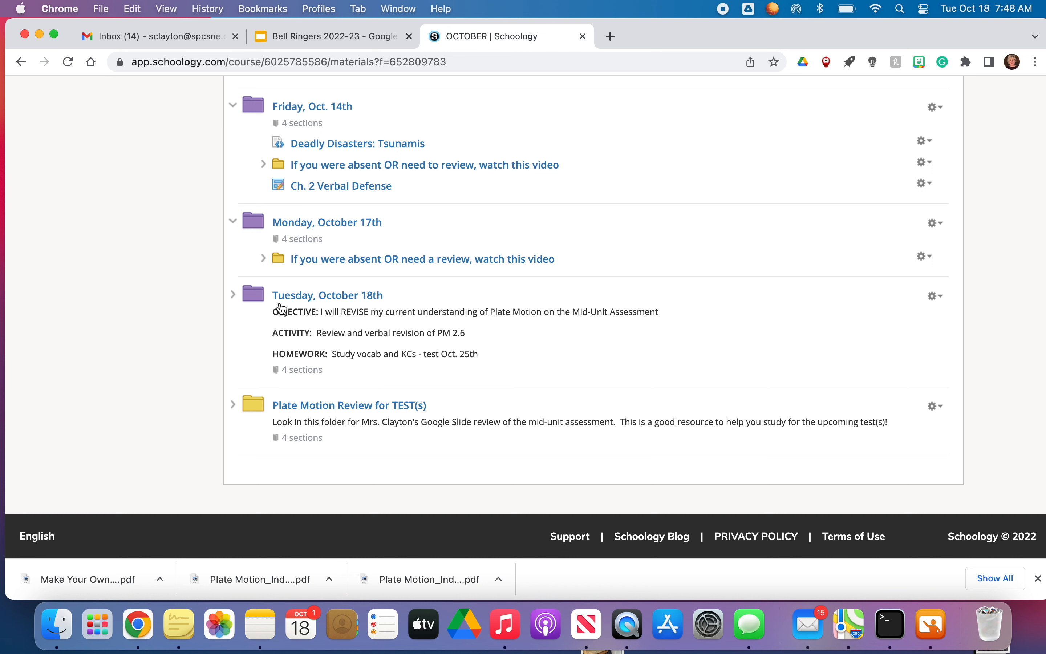
mouse_move(327, 295)
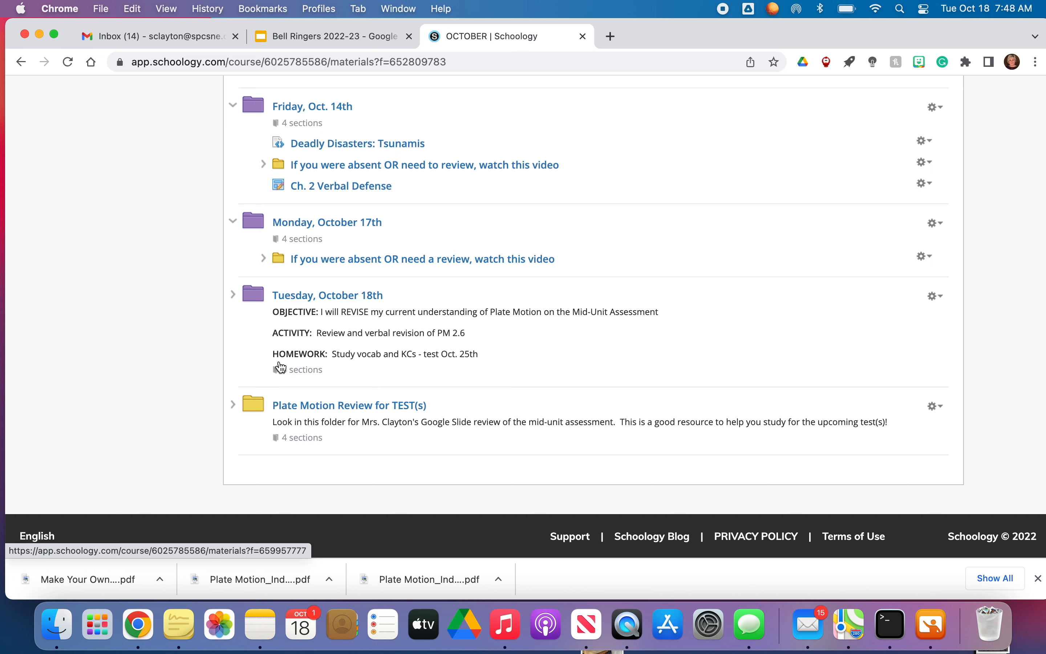
mouse_move(288, 413)
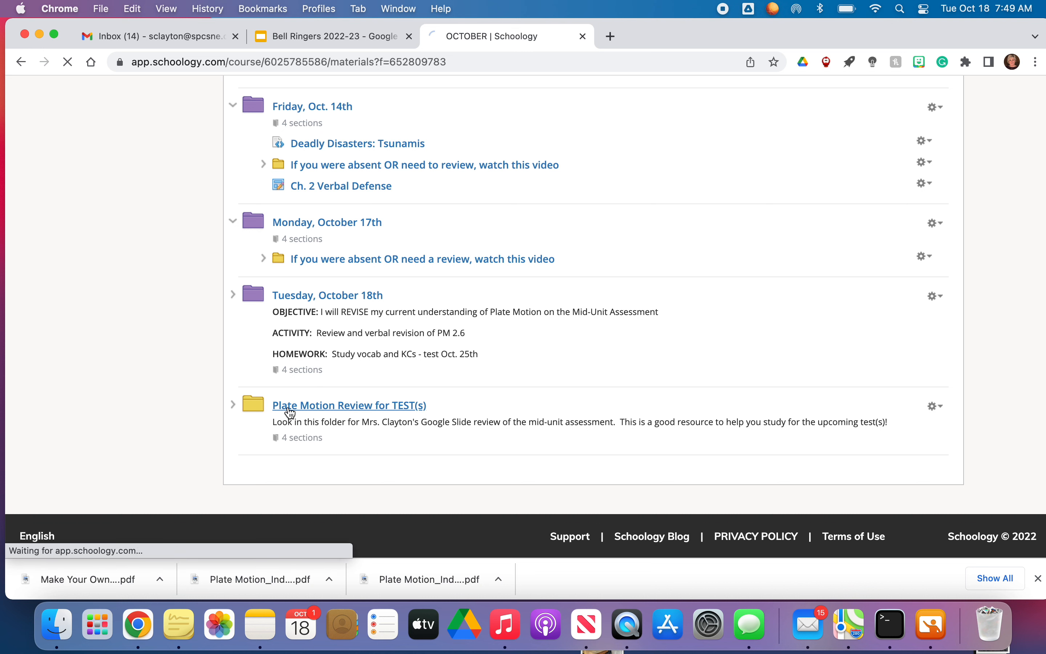
click(347, 405)
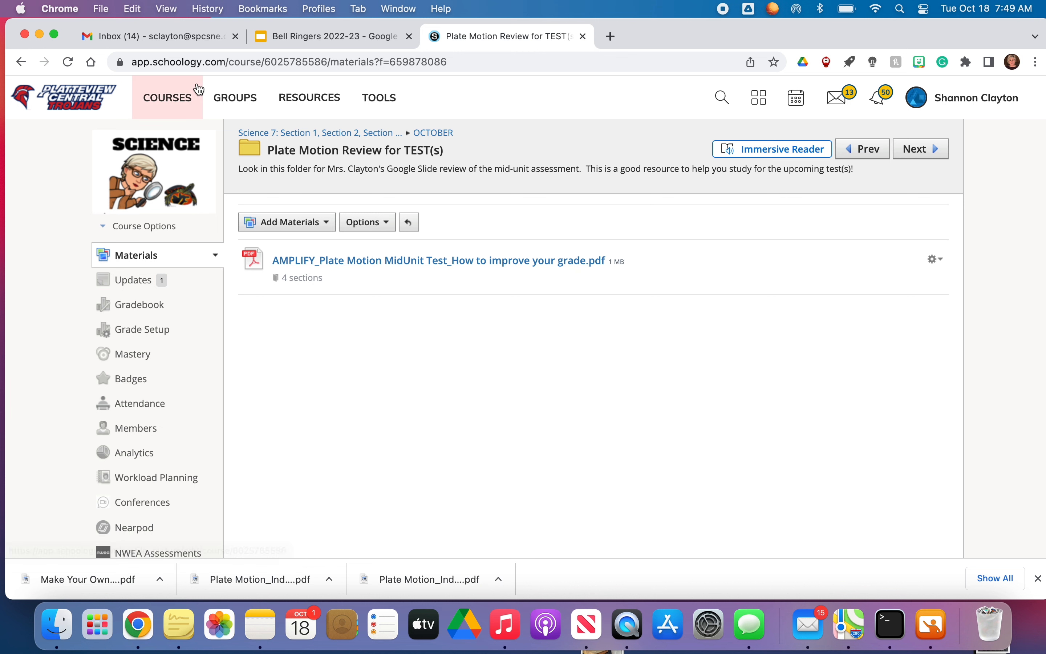
click(433, 133)
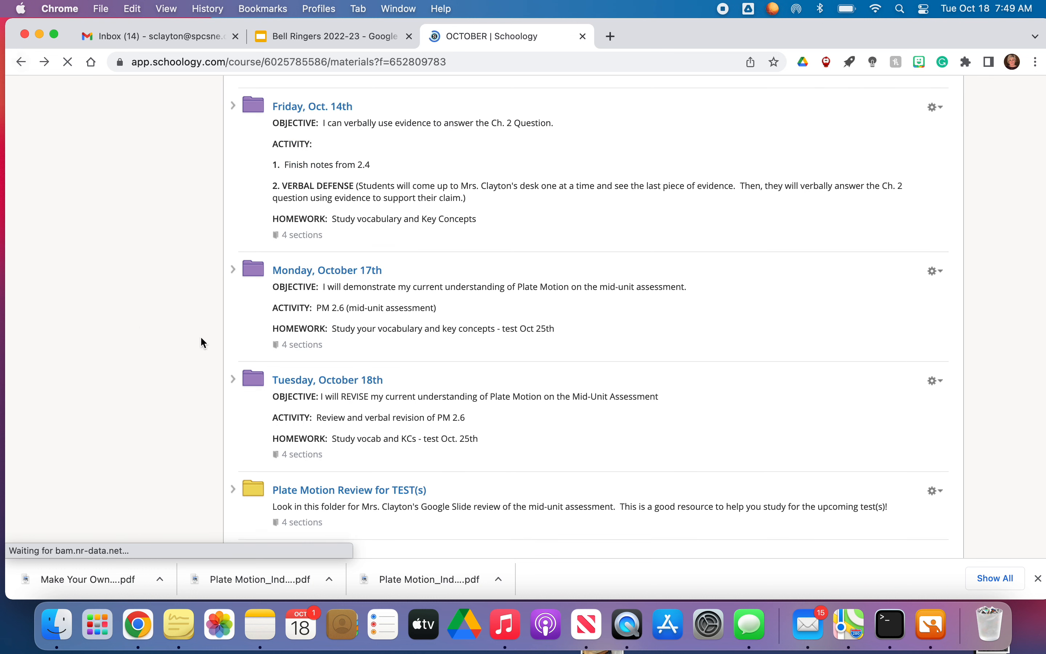
scroll(down, 3)
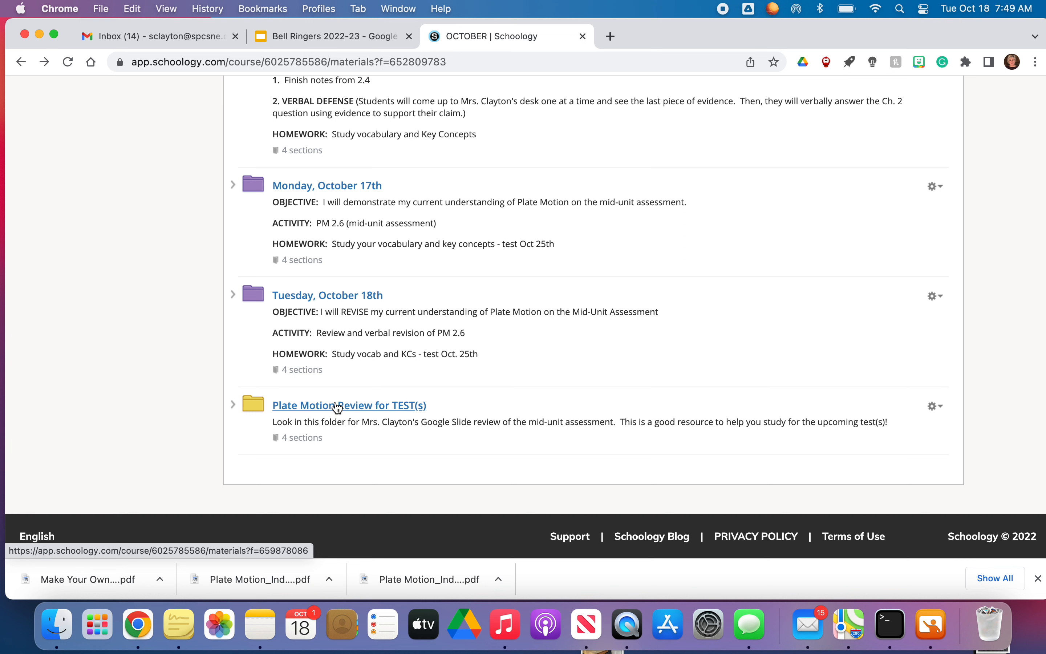
mouse_move(328, 295)
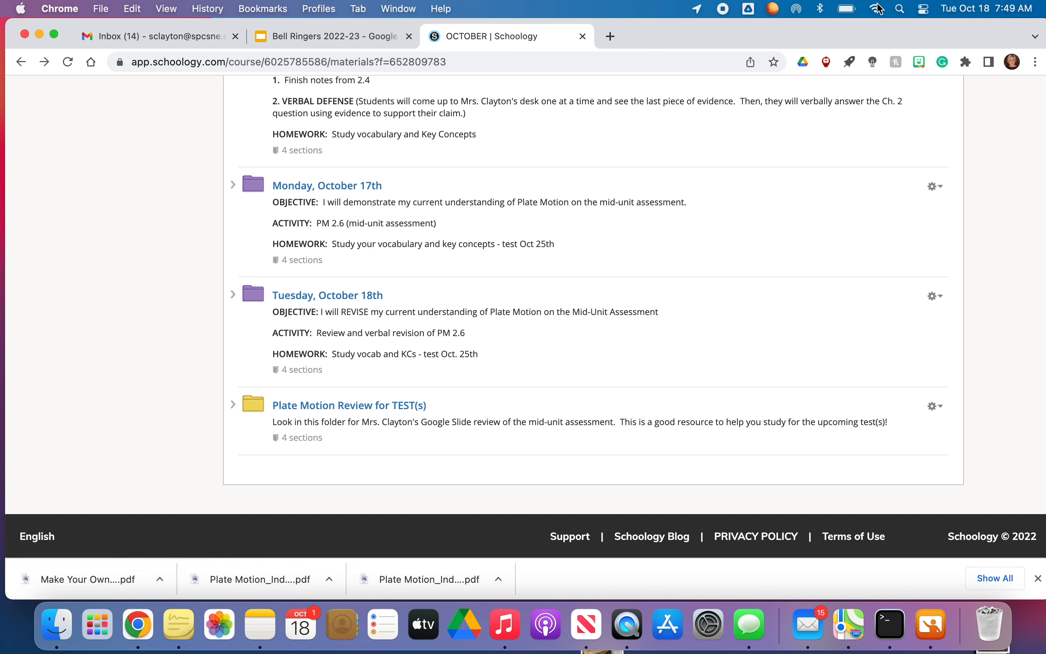
mouse_move(669, 11)
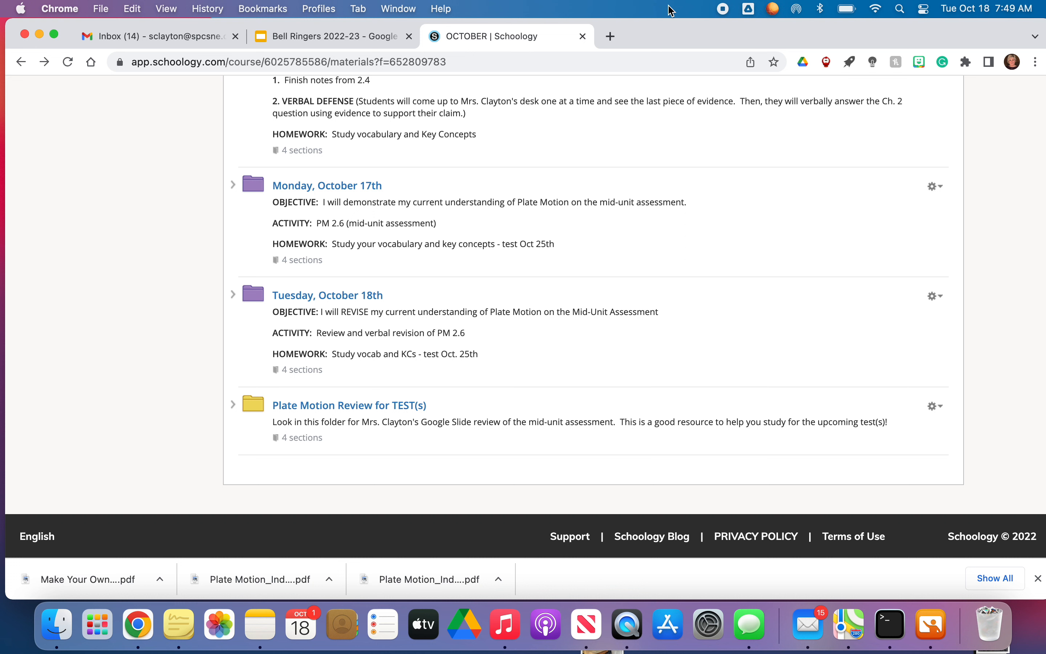
mouse_move(401, 364)
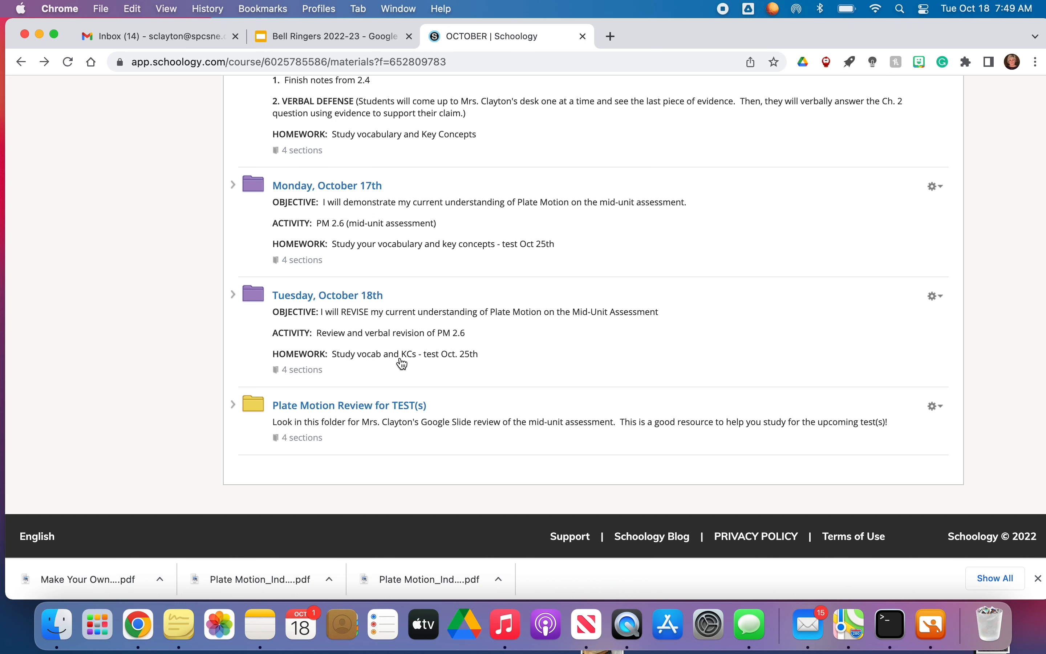
mouse_move(451, 364)
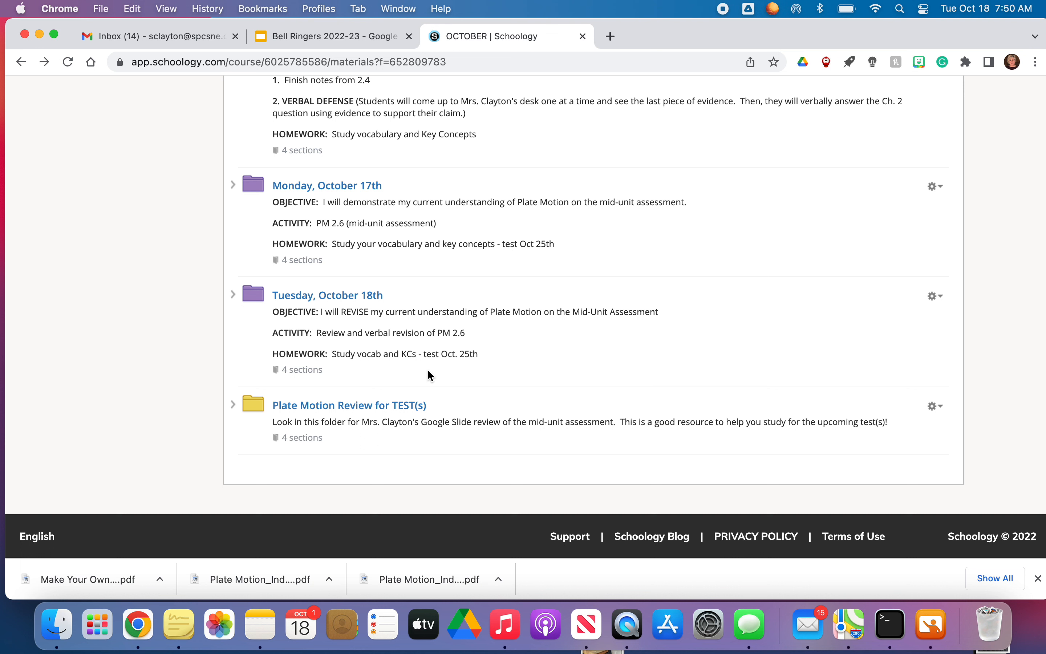
mouse_move(809, 5)
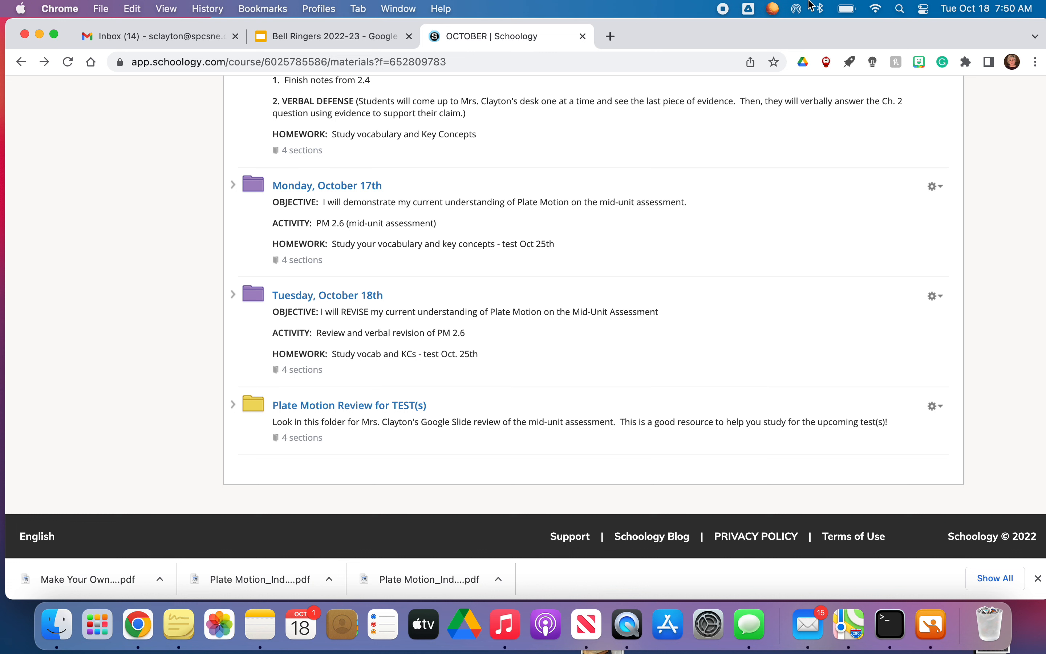
mouse_move(723, 12)
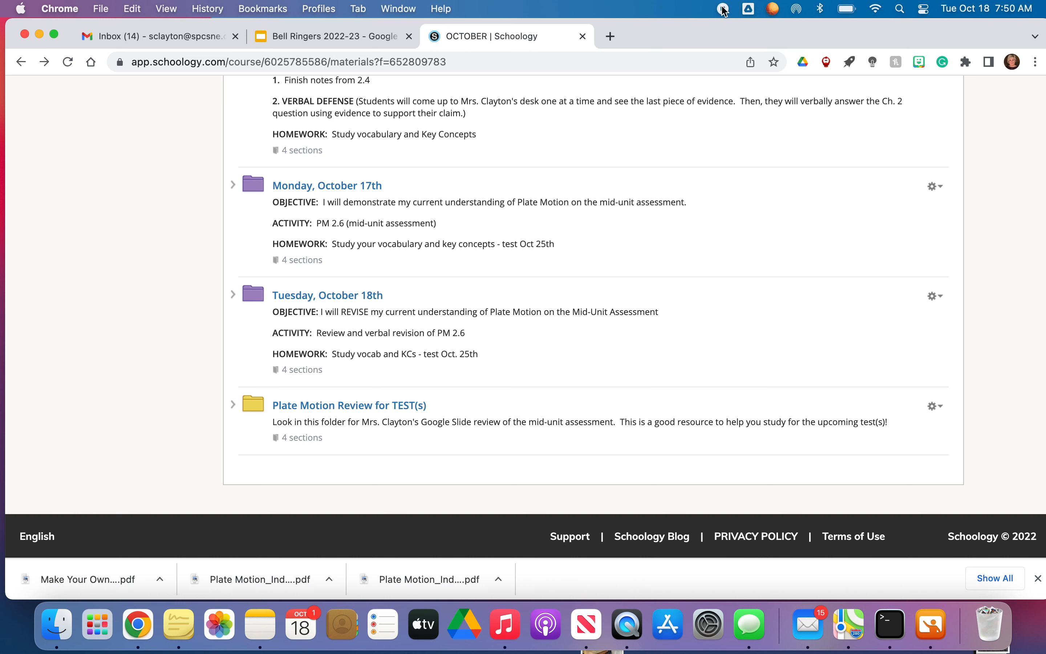